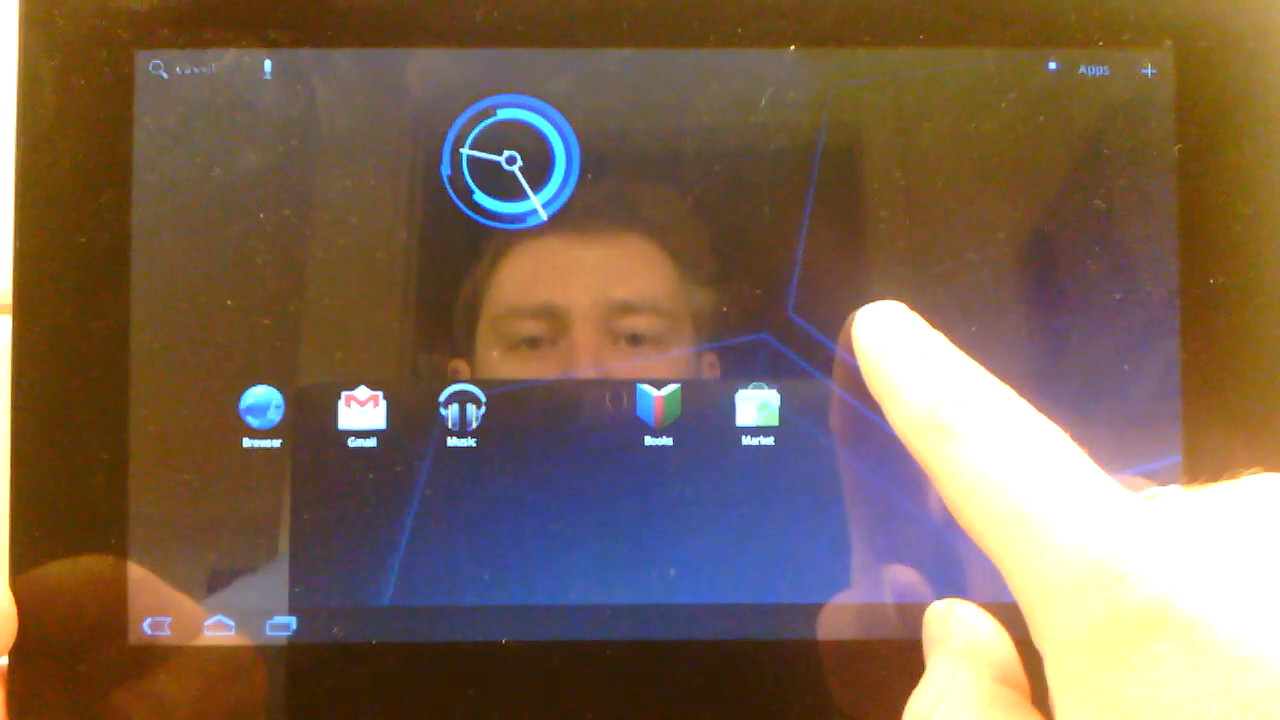
Browse the home screen customization view and reveal the quick settings panel.
left_click(1148, 68)
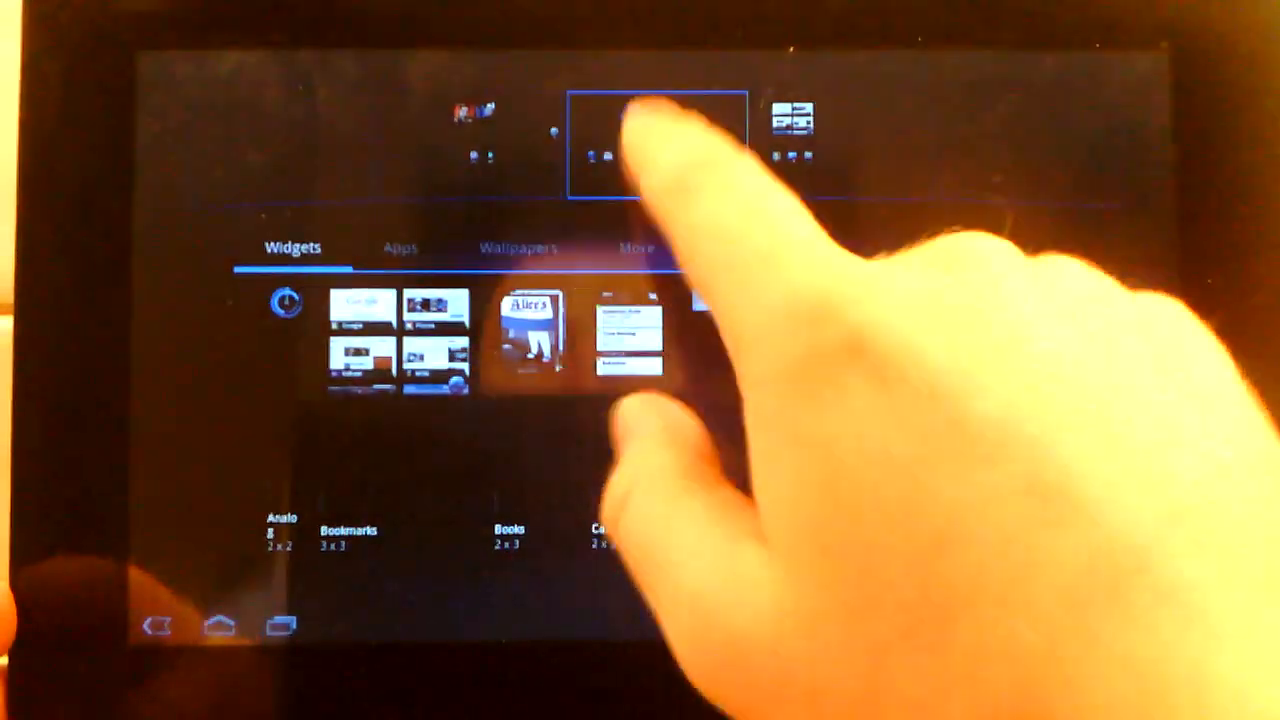
left_click(640, 150)
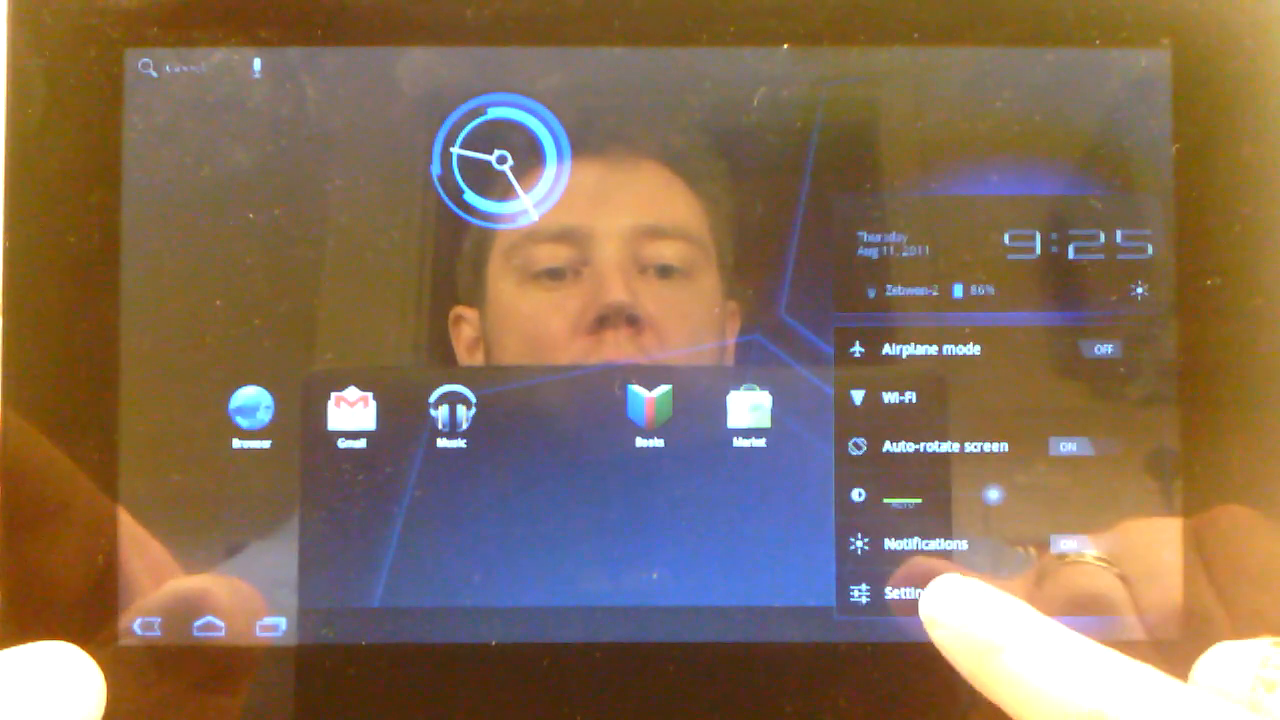
Go to Settings > About tablet, showing model VegaComb 3.2 and Android version 3.2.
left_click(904, 592)
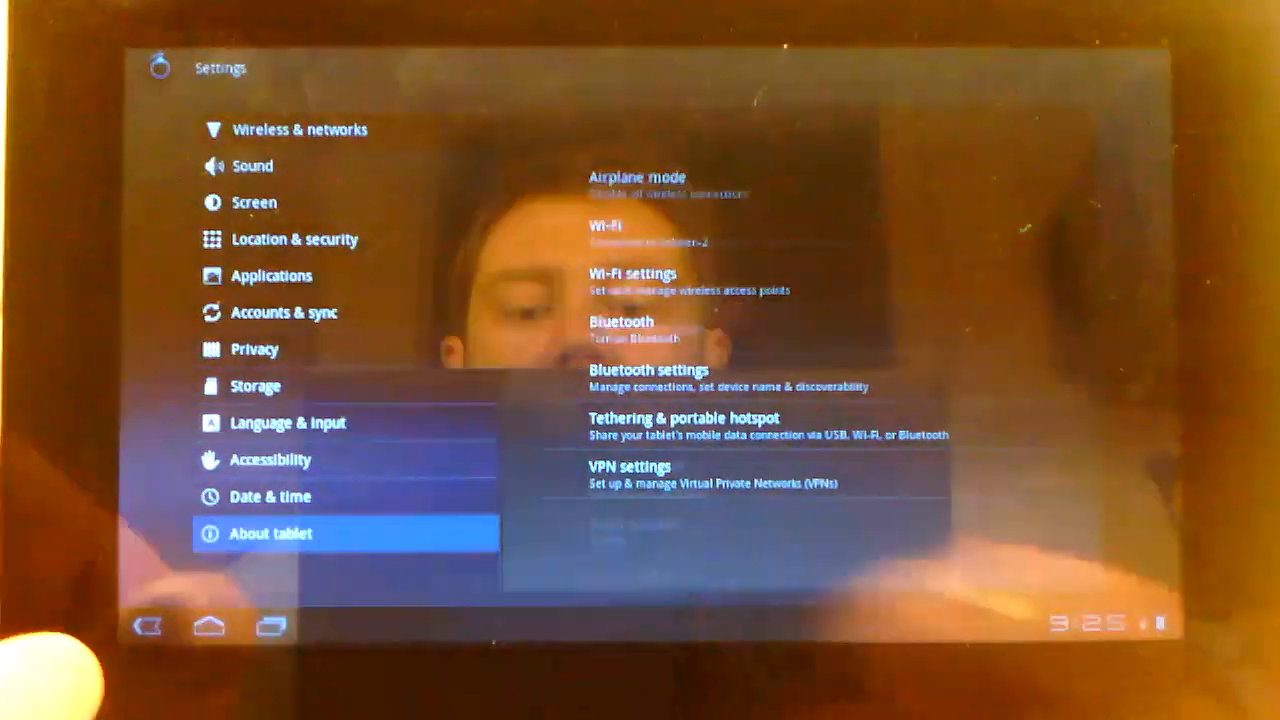
left_click(270, 532)
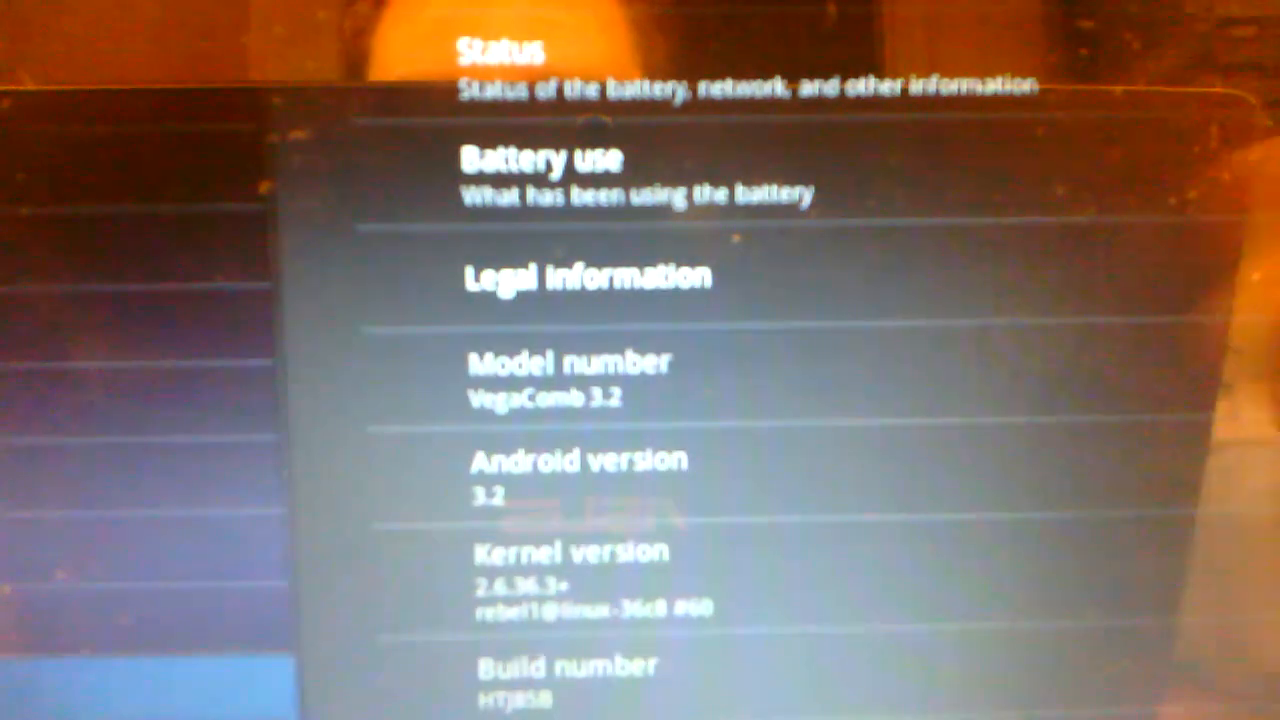